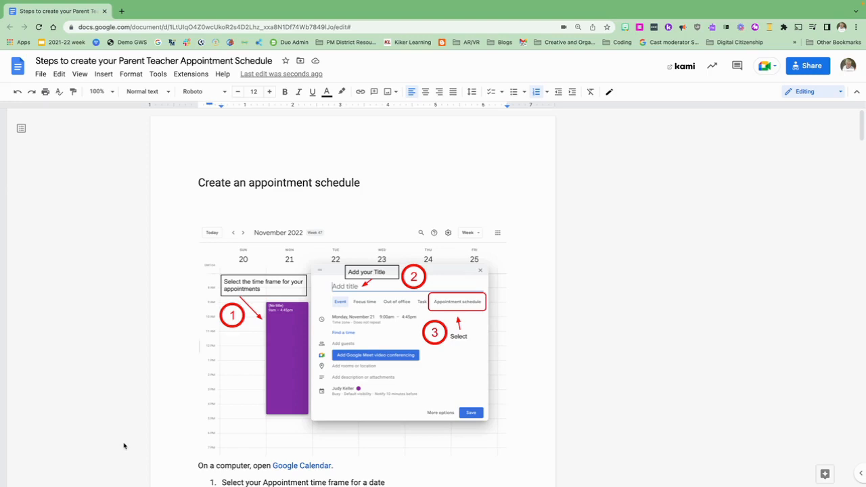
mouse_move(188, 336)
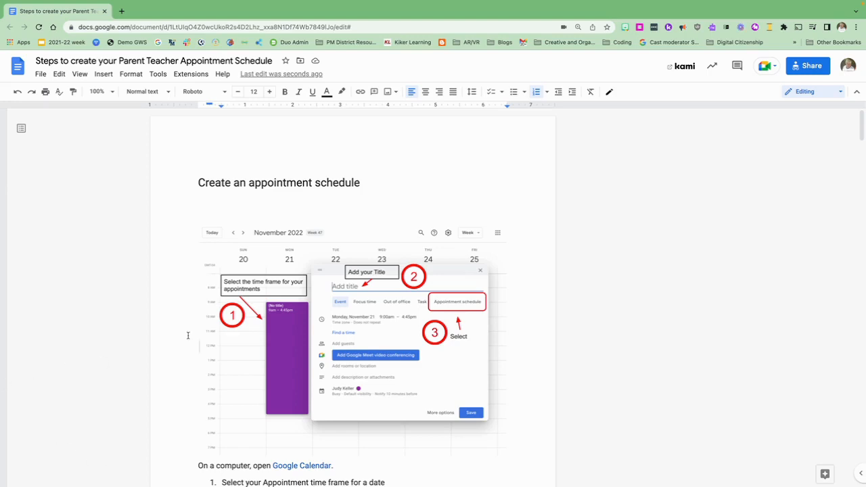
Bookmark the 'Set your appointment duration.' step and copy the bookmark's link.
scroll(down, 3)
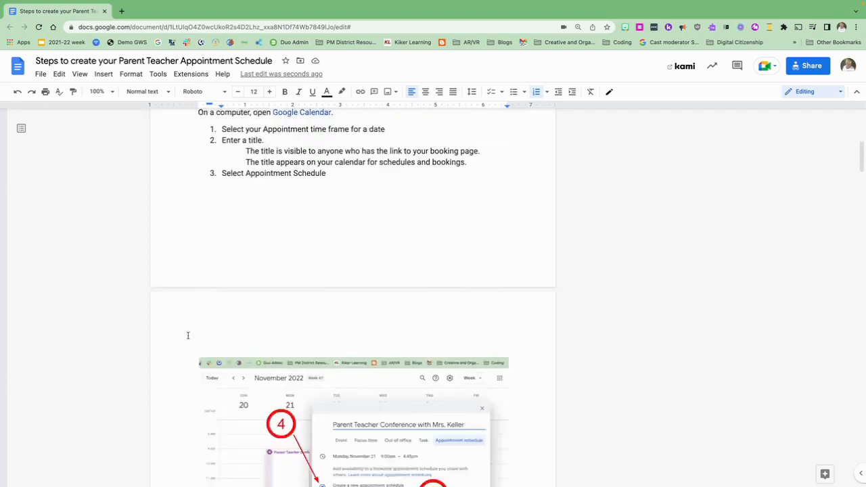
scroll(down, 3)
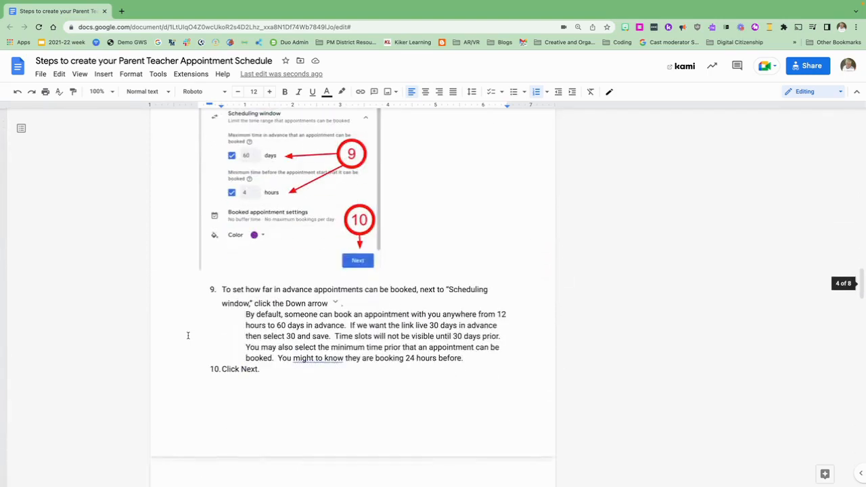
scroll(down, 3)
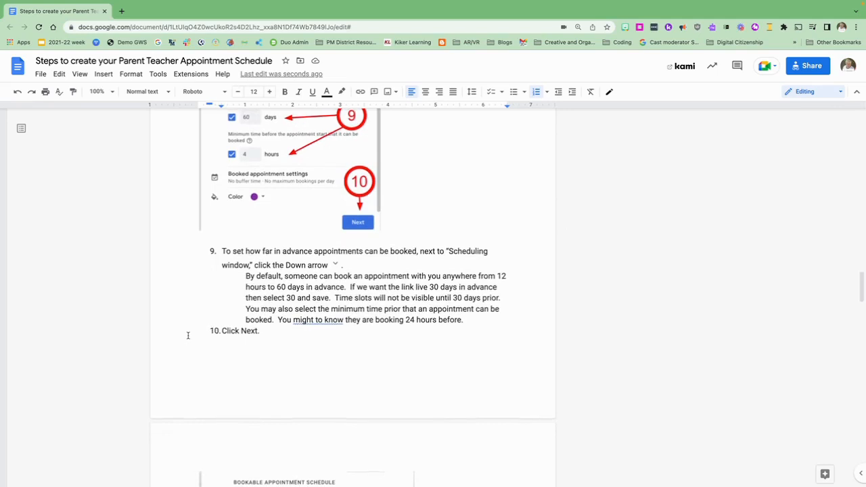
scroll(up, 3)
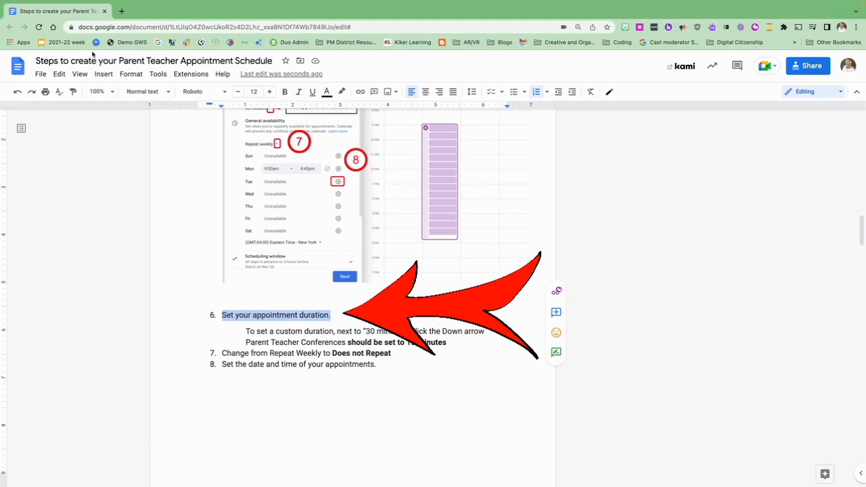
click(102, 73)
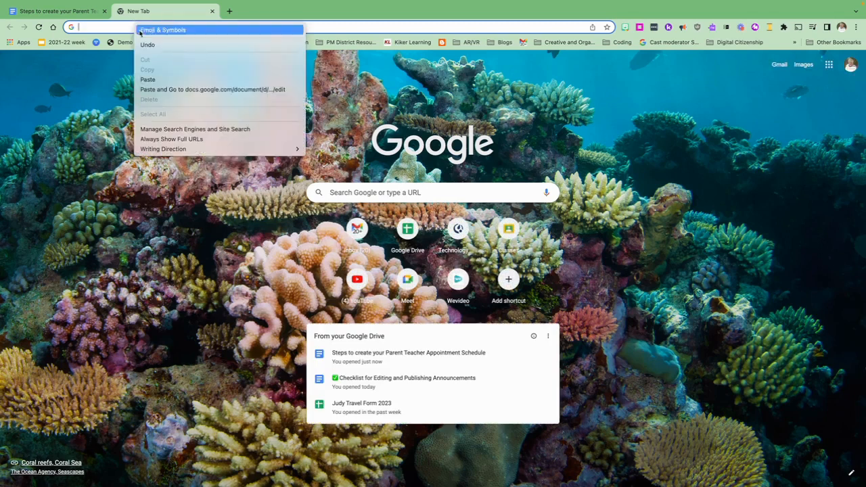
Paste the copied bookmark link into a new tab's address bar and go to it.
click(213, 89)
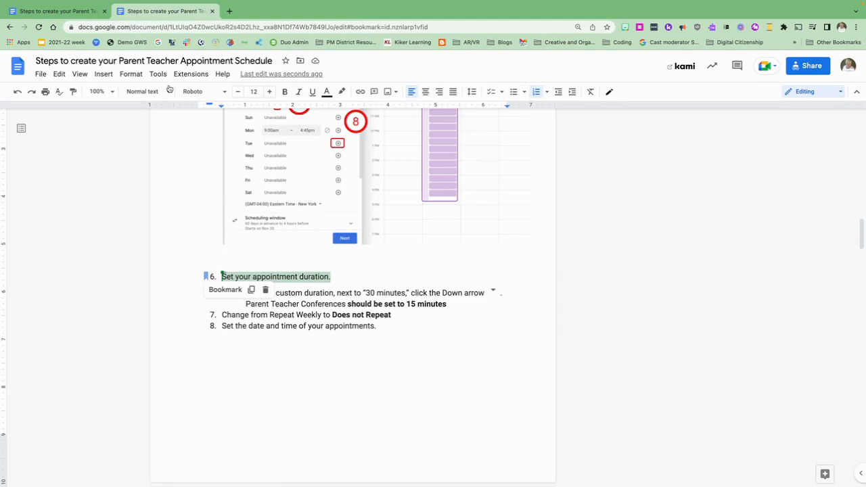
mouse_move(174, 91)
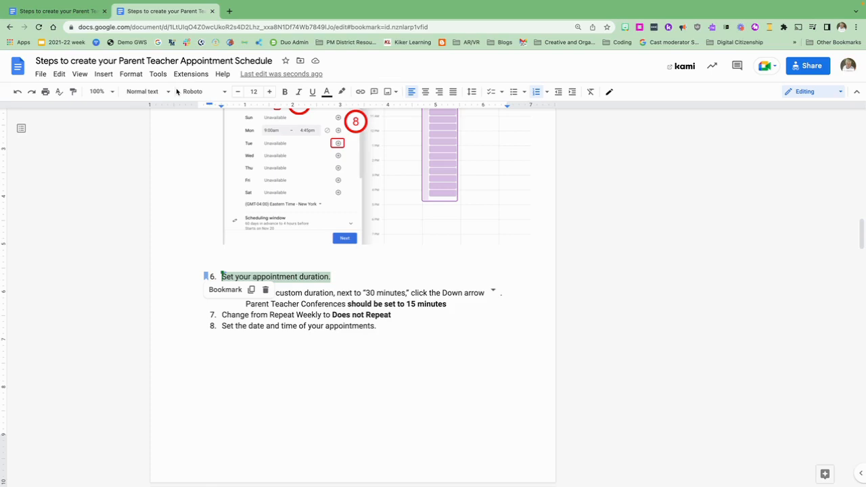
mouse_move(192, 92)
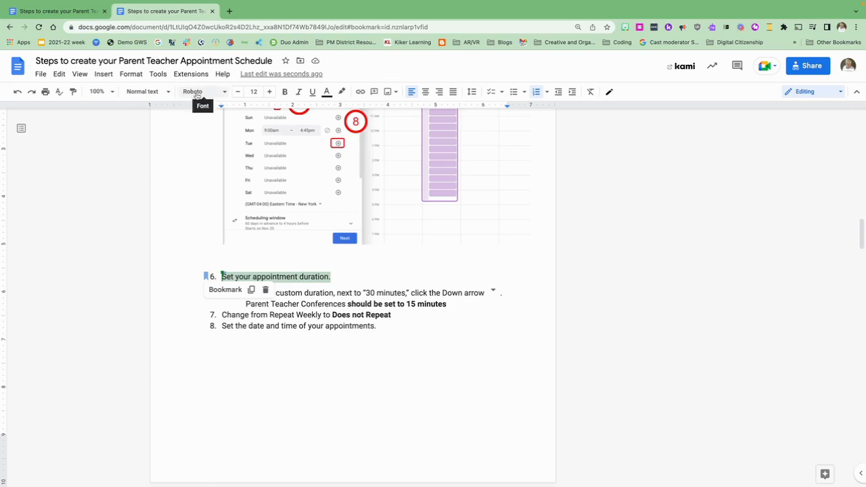